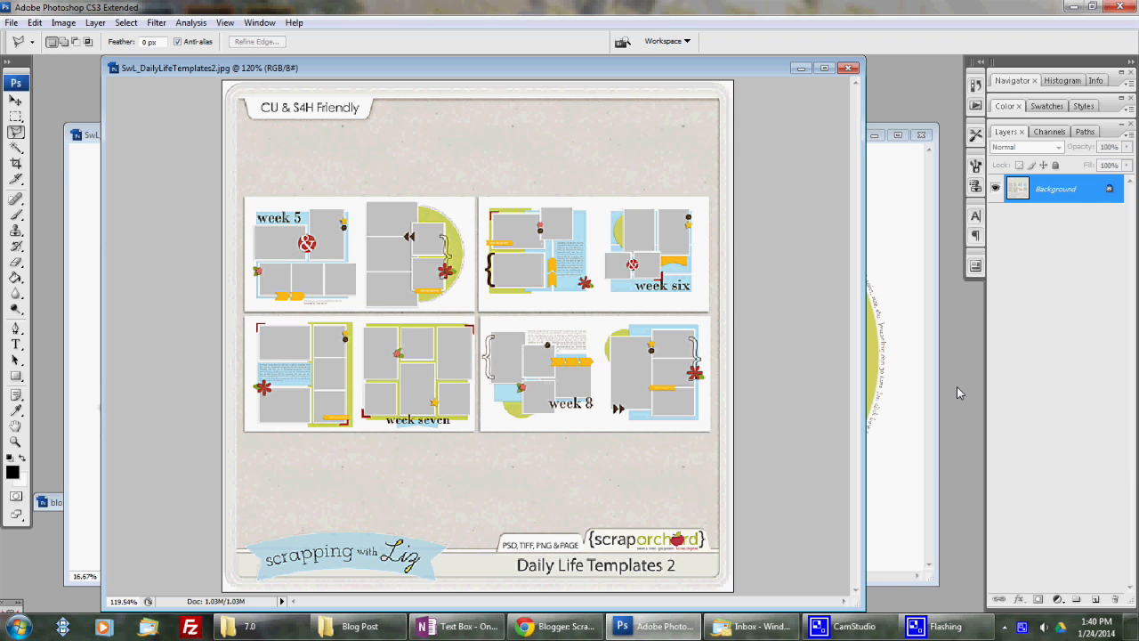
mouse_move(758, 516)
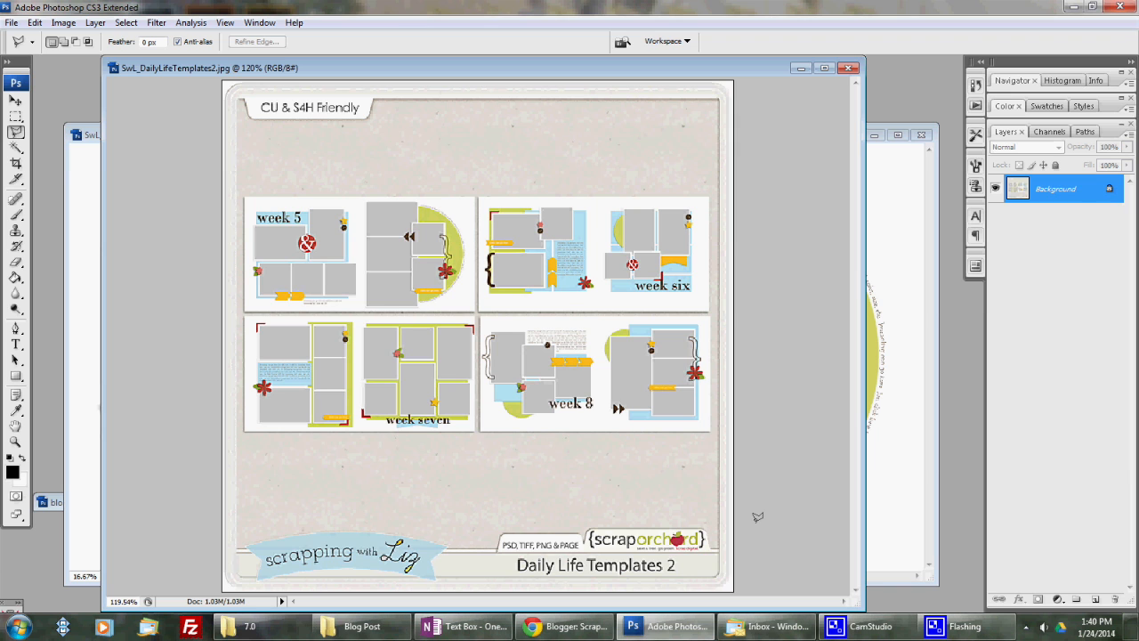
mouse_move(801, 69)
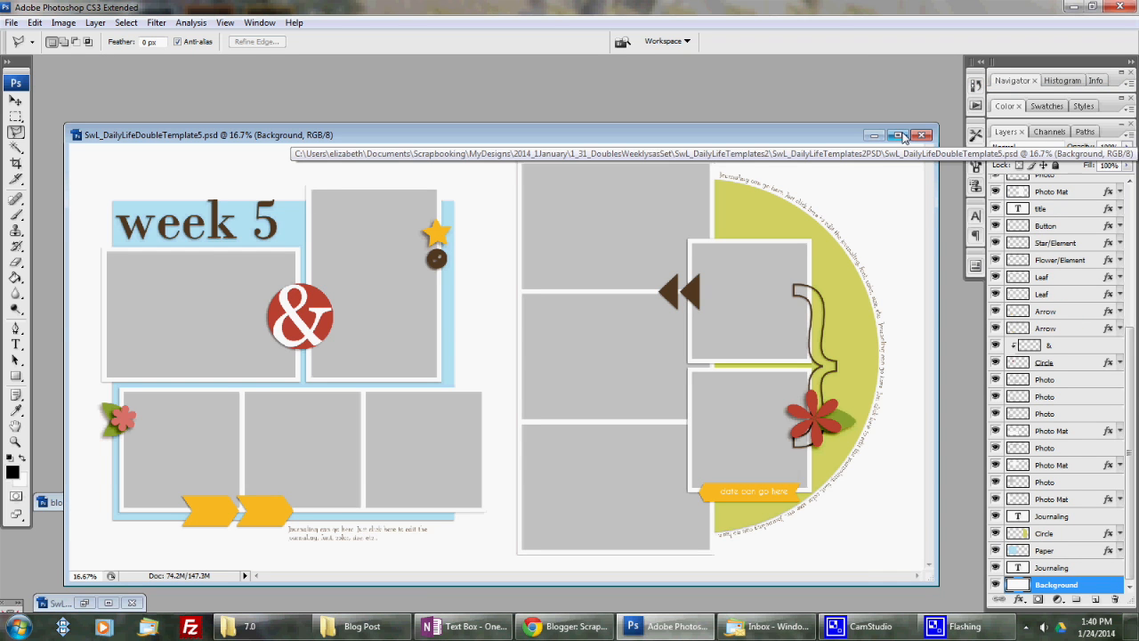
Step: Maximize the Week 5 template document so it fills the workspace
click(894, 136)
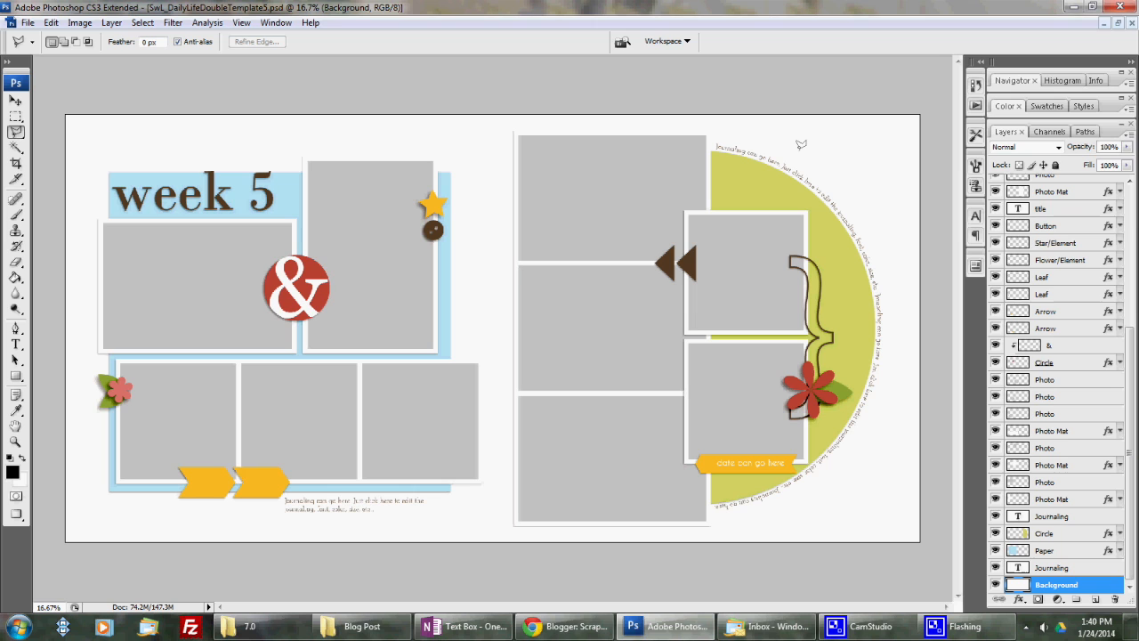
mouse_move(826, 190)
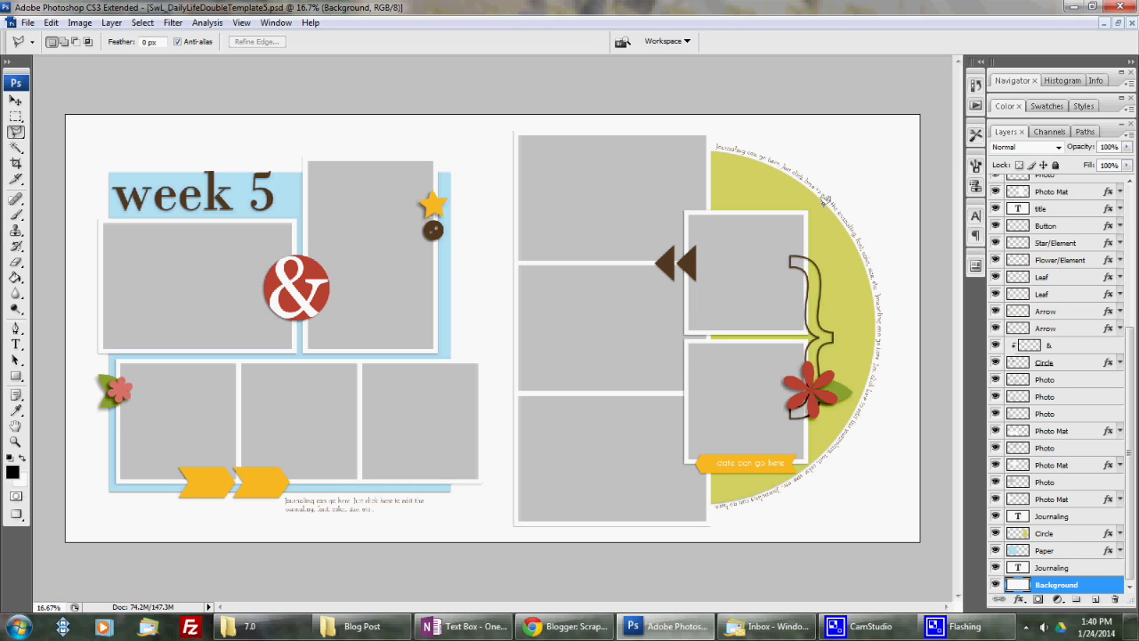
mouse_move(819, 187)
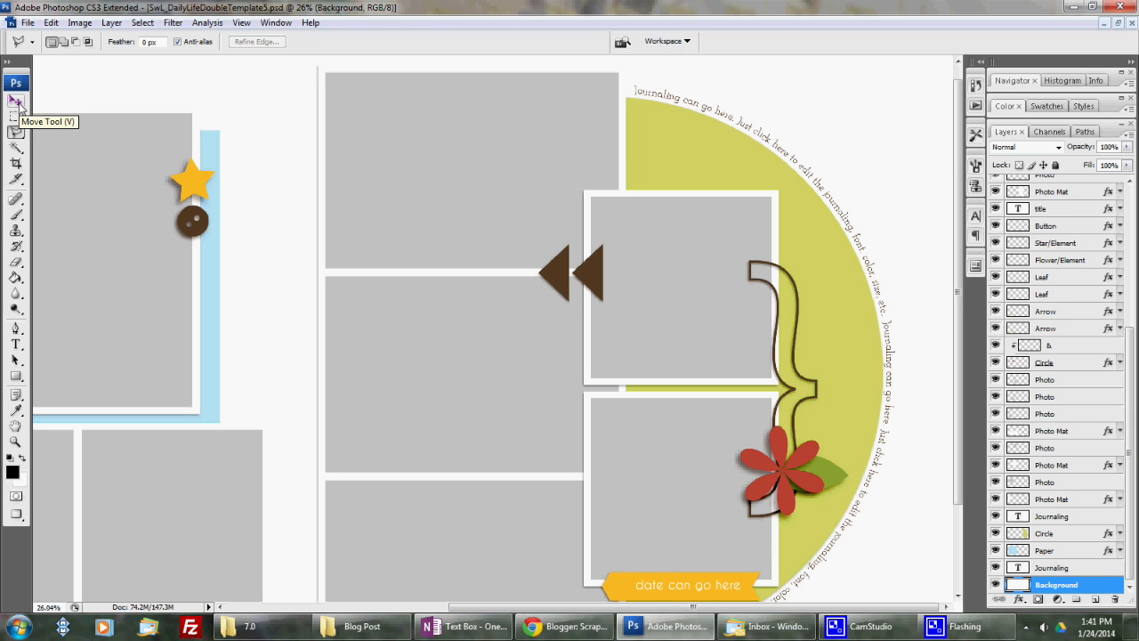
Step: Trace a work path around the yellow semicircle's outer edge with the Pen tool
click(15, 92)
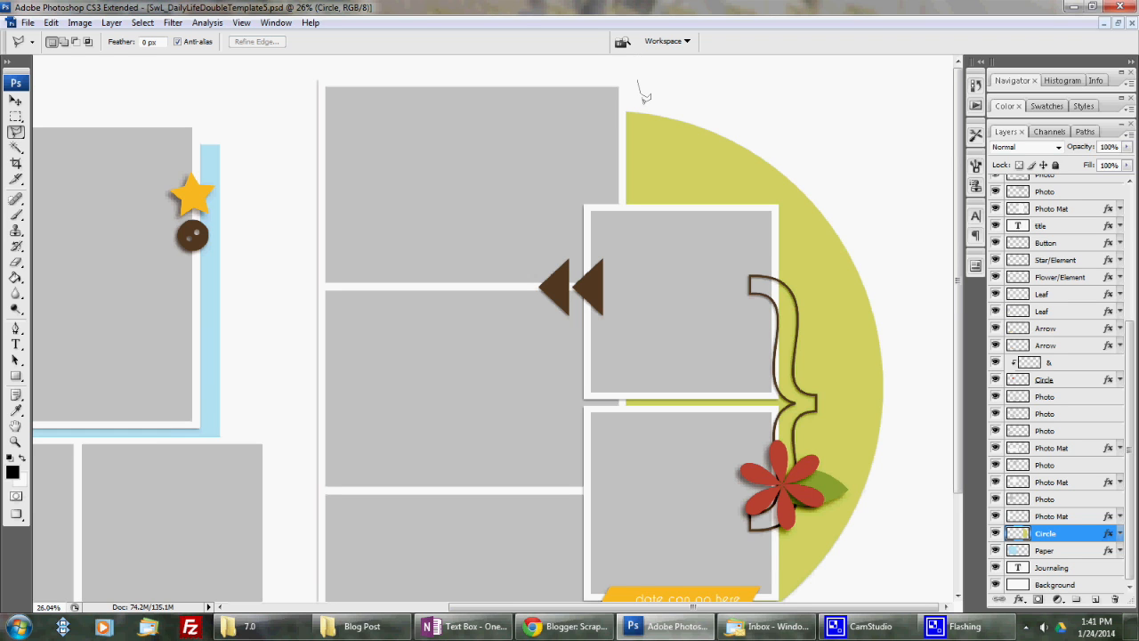
mouse_move(641, 98)
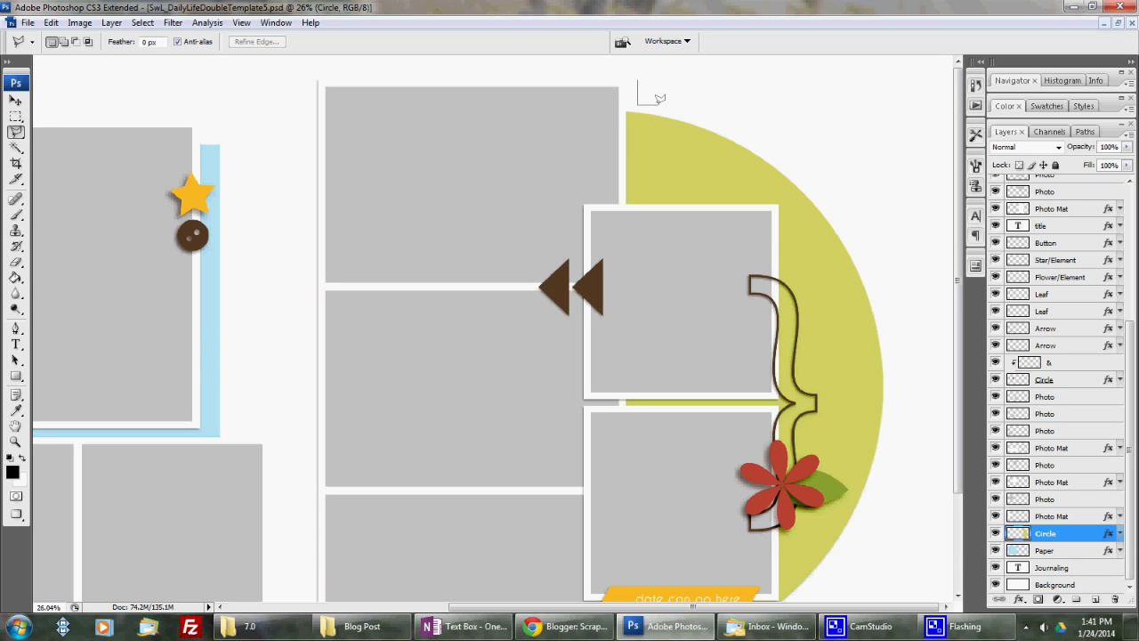
mouse_move(669, 100)
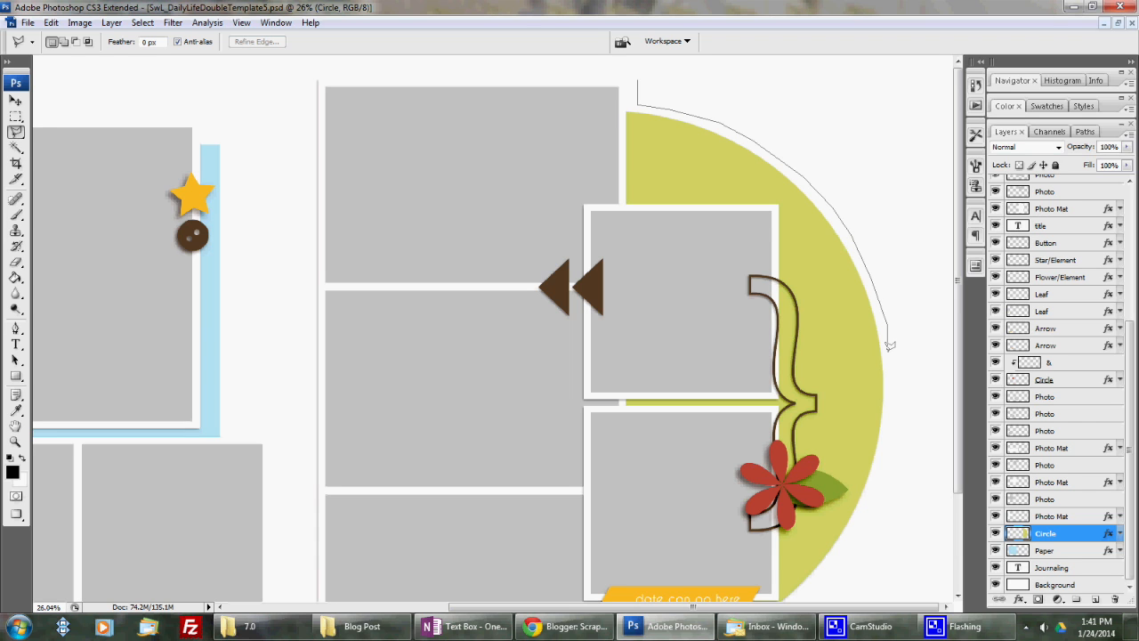
mouse_move(890, 428)
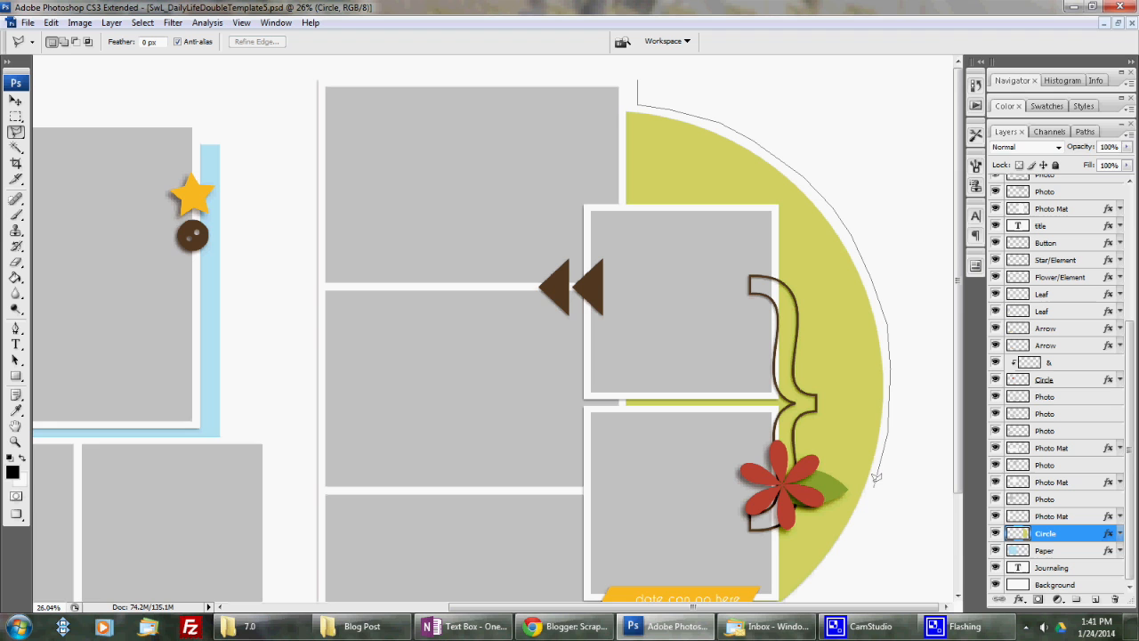
scroll(down, 3)
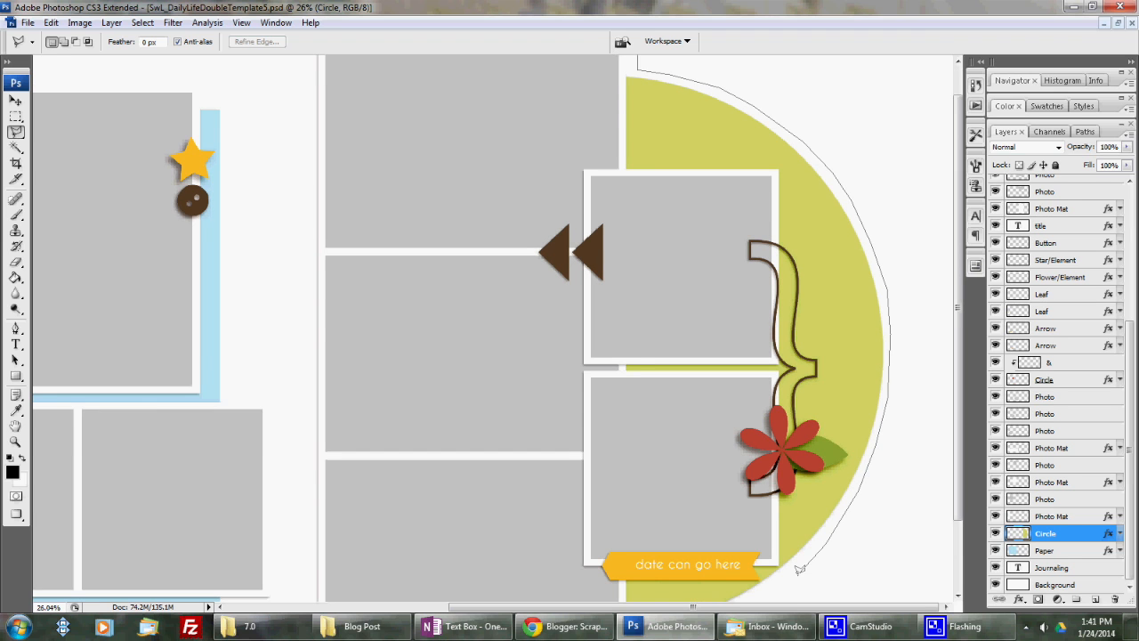
scroll(down, 3)
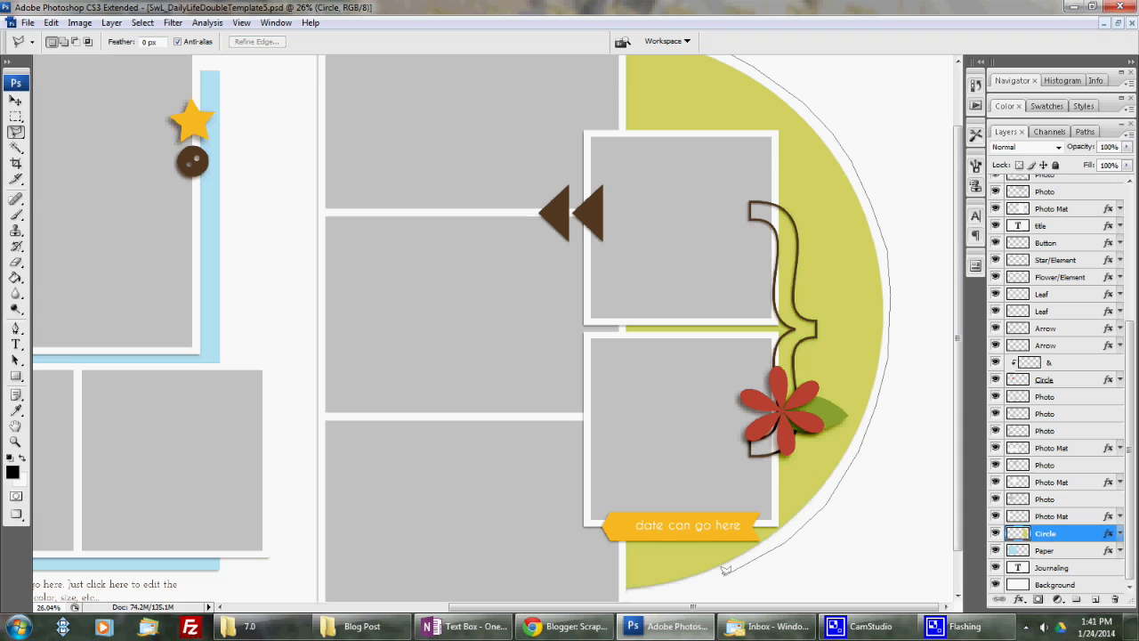
scroll(down, 3)
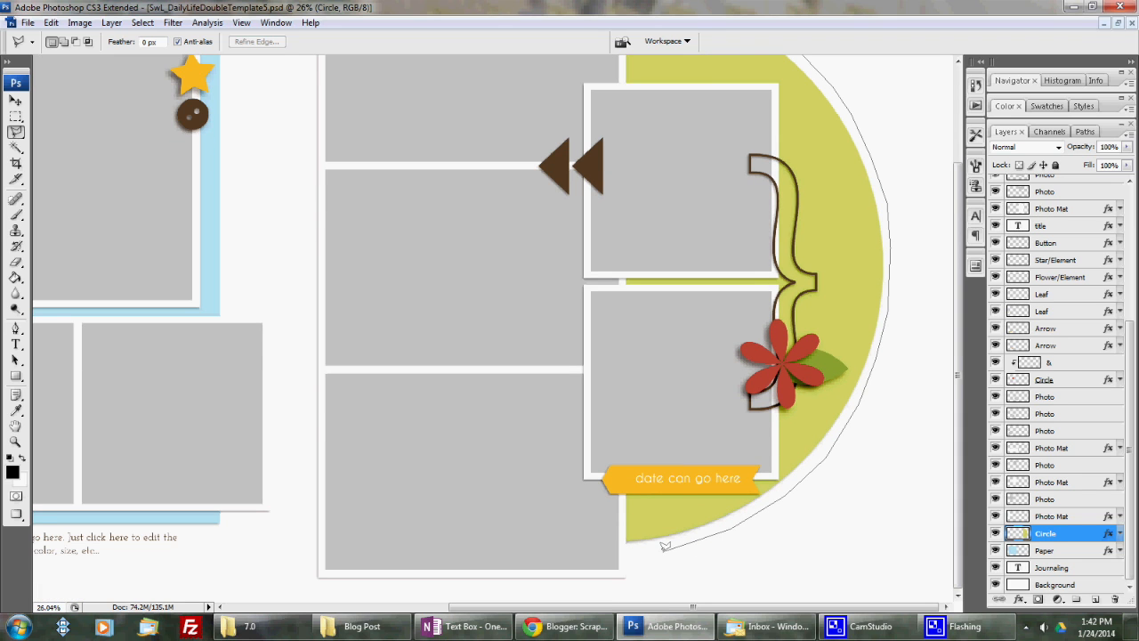
mouse_move(657, 556)
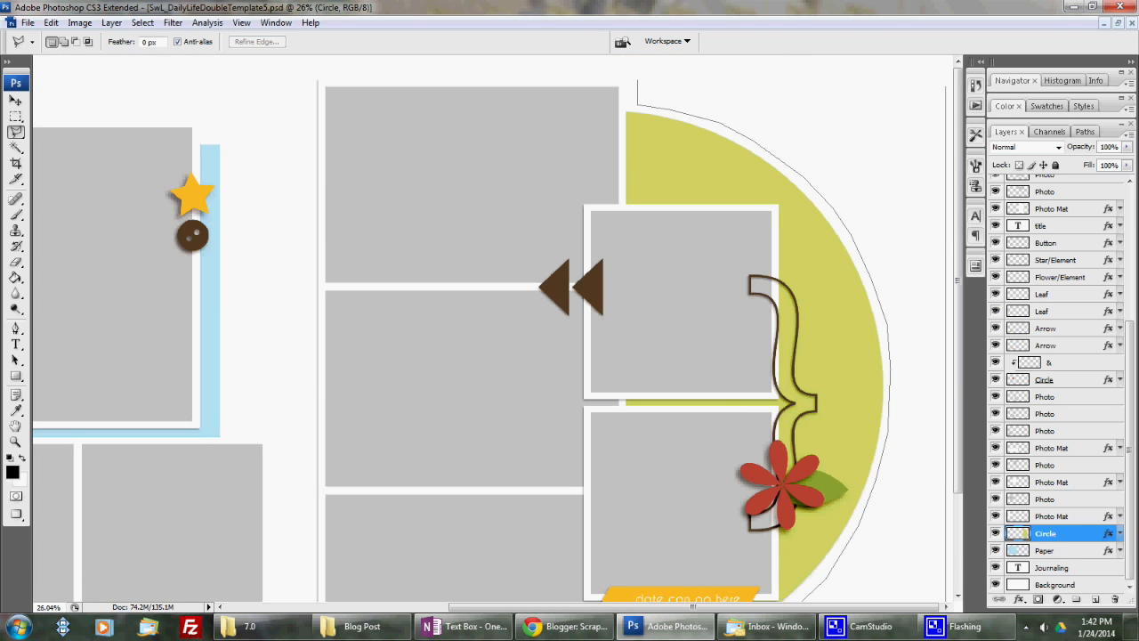
mouse_move(808, 75)
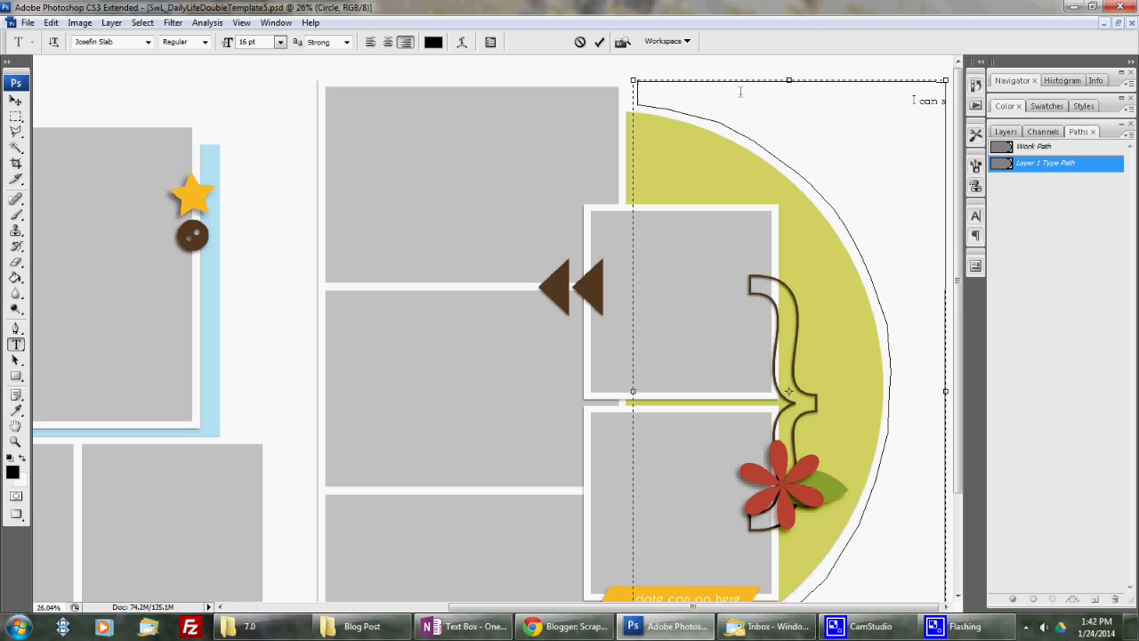
Step: Fill the curved text area by repeating 'I can start typing here. Just journal whatever you want and it will keep it's shape.'
text(I can start typing here.)
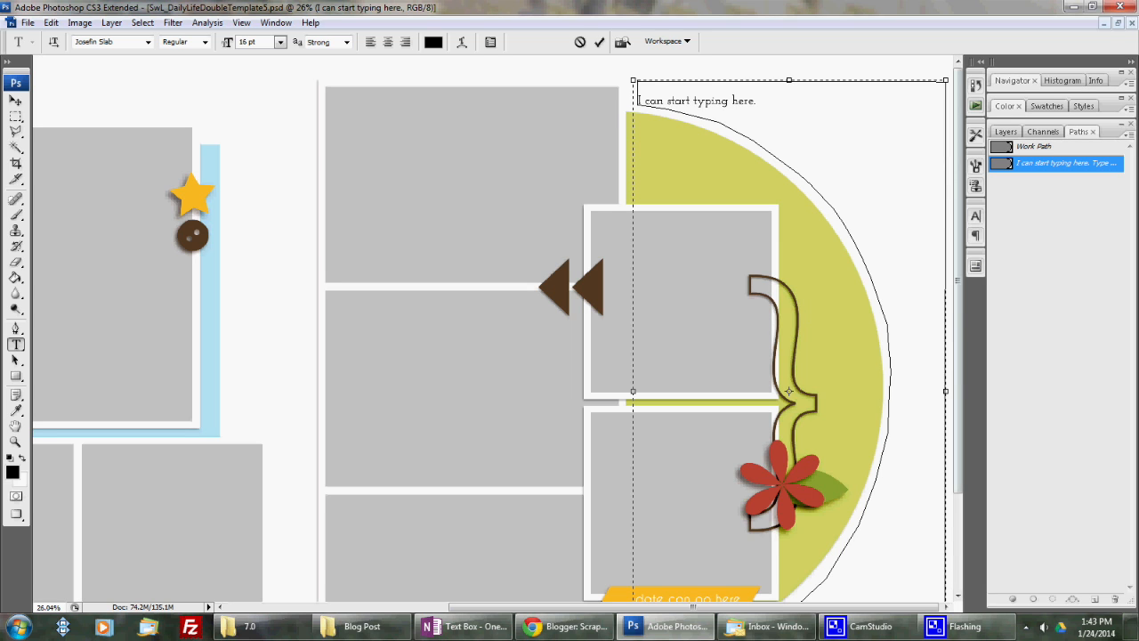
text(Just journal whatever)
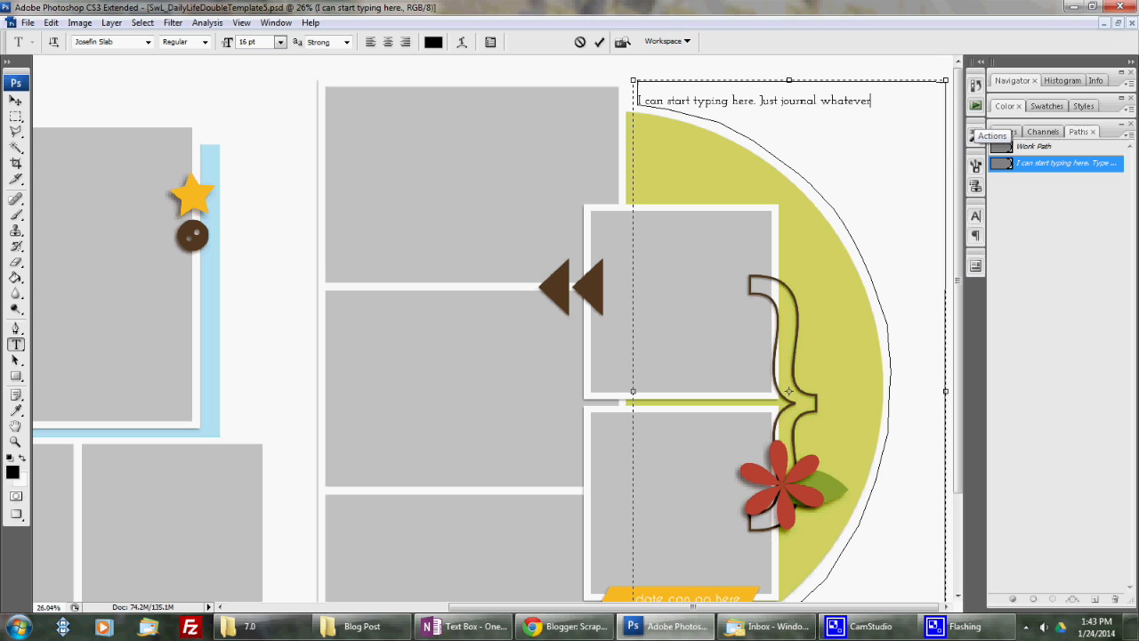
text(you want and it will)
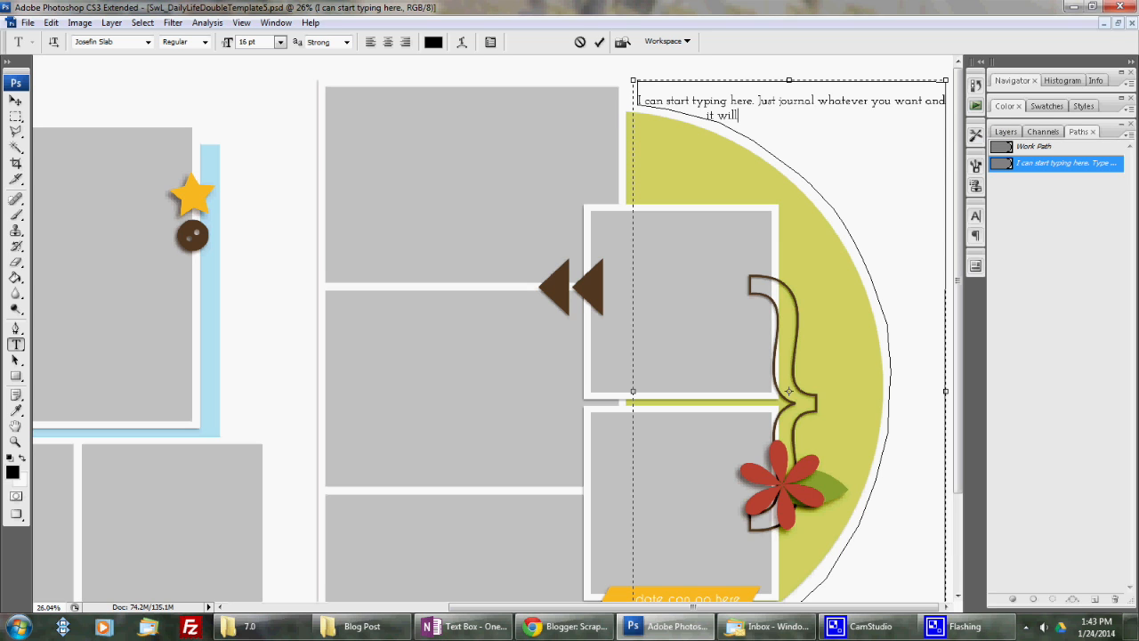
text(keep it's shape)
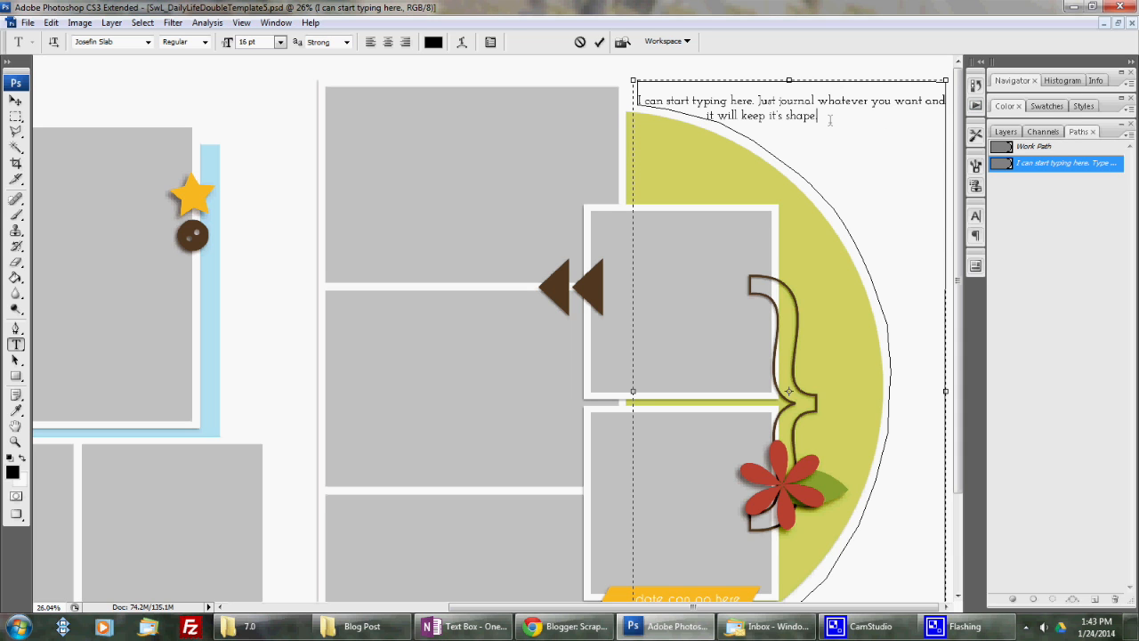
text(I can start typing here. Just journal whatever you want and it will keep it's shape.)
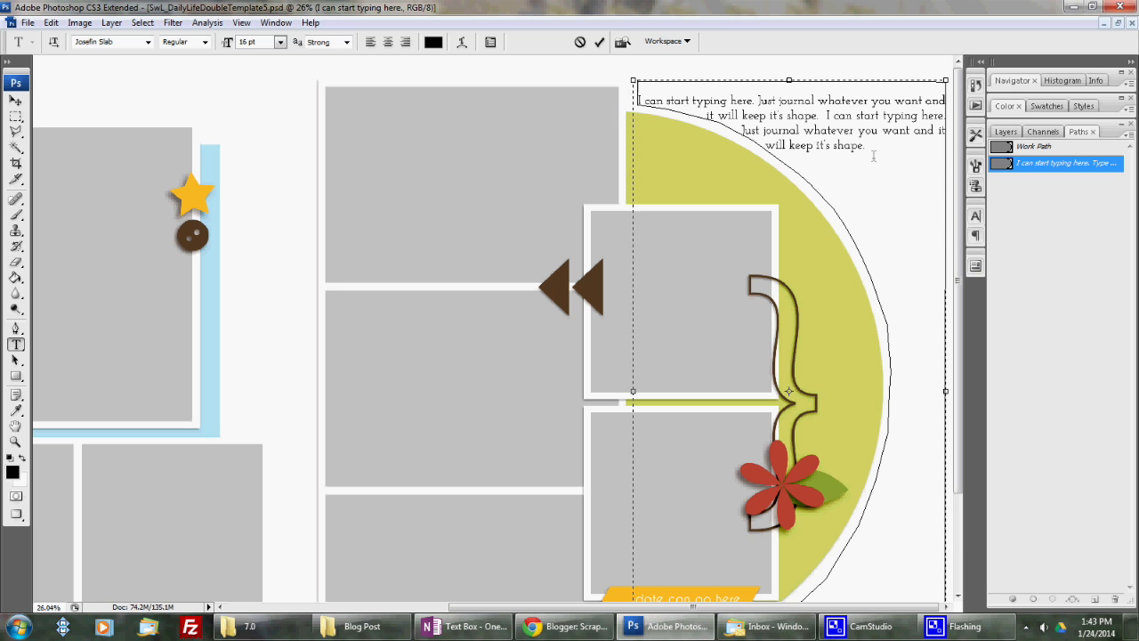
text(I can start typing here. Just journal whatever you want and it will keep it's shape. I can start typing here. Just journal whatever you want and it will keep it's shape.)
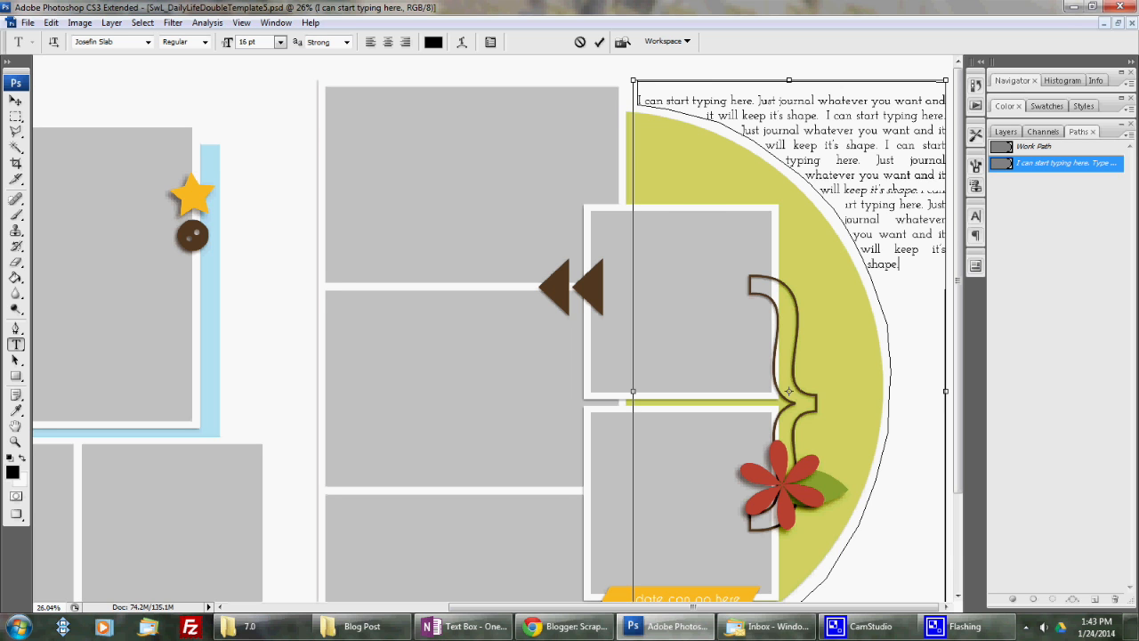